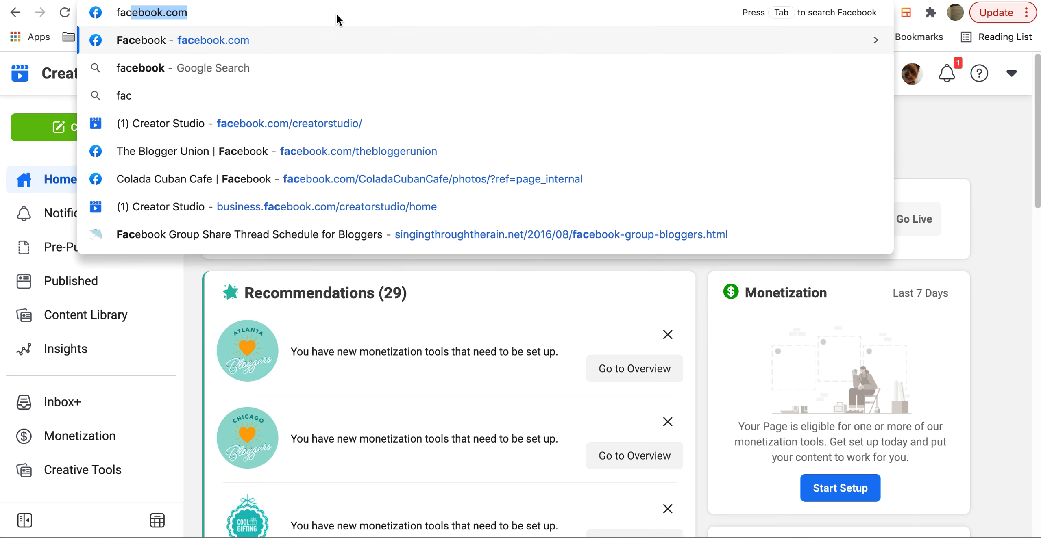
Reach Creator Studio from facebook.com and load the Home dashboard for all 28 pages.
{"action": "type", "text": "/creatorstudio/home"}
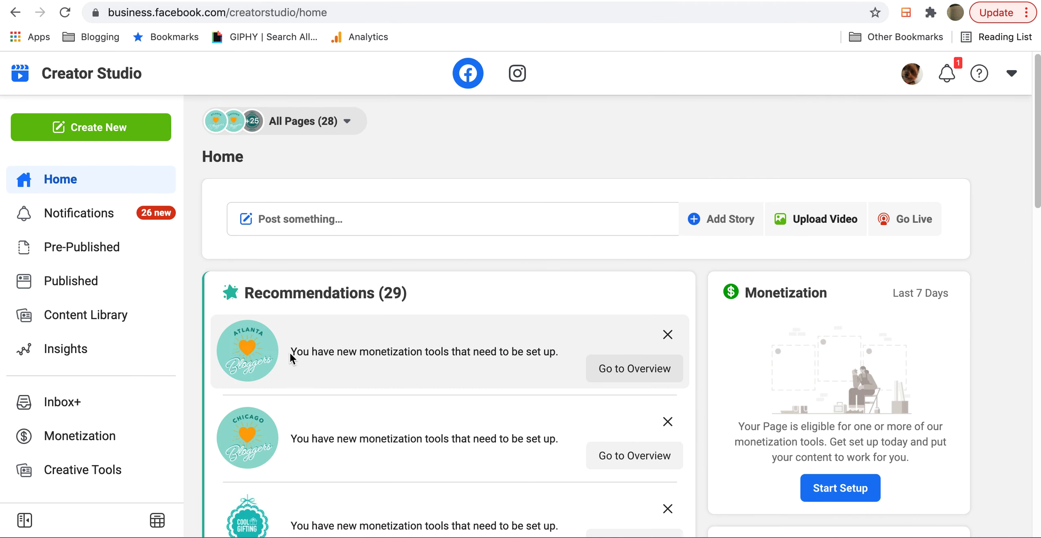
{"action": "mouse_move", "coordinate": [552, 126]}
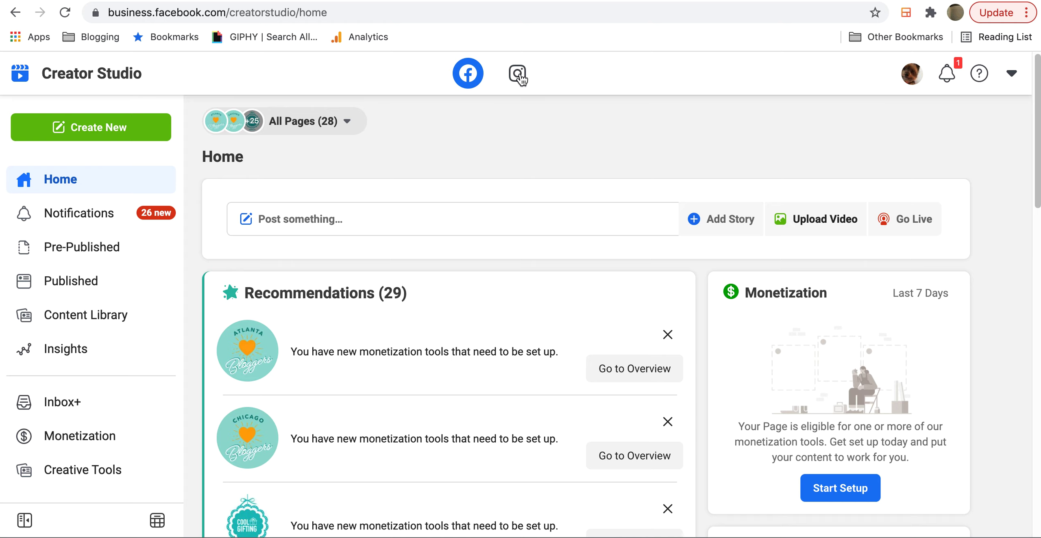
Start a new Instagram Feed post from the Instagram content library.
{"action": "left_click", "coordinate": [517, 73]}
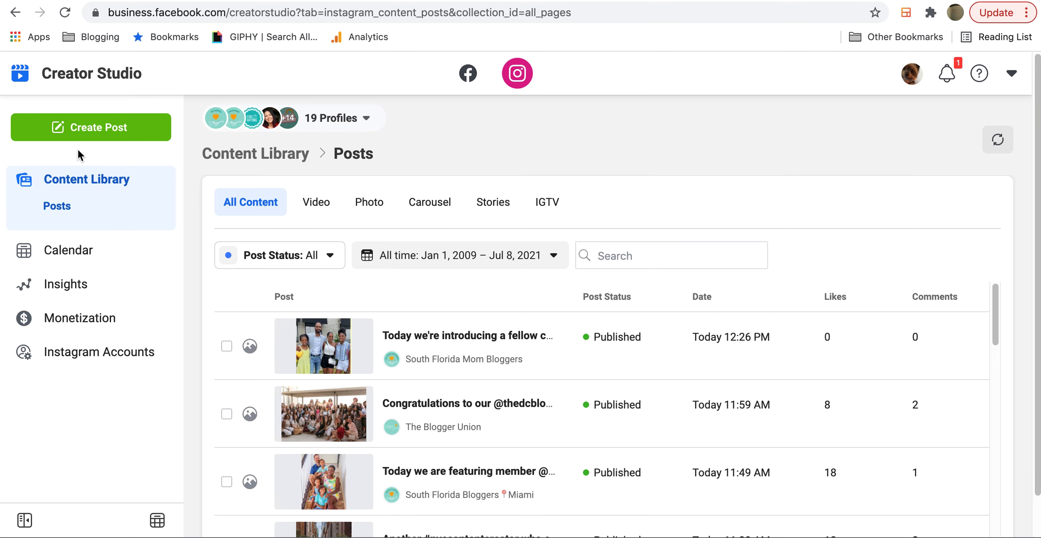
{"action": "mouse_move", "coordinate": [78, 136]}
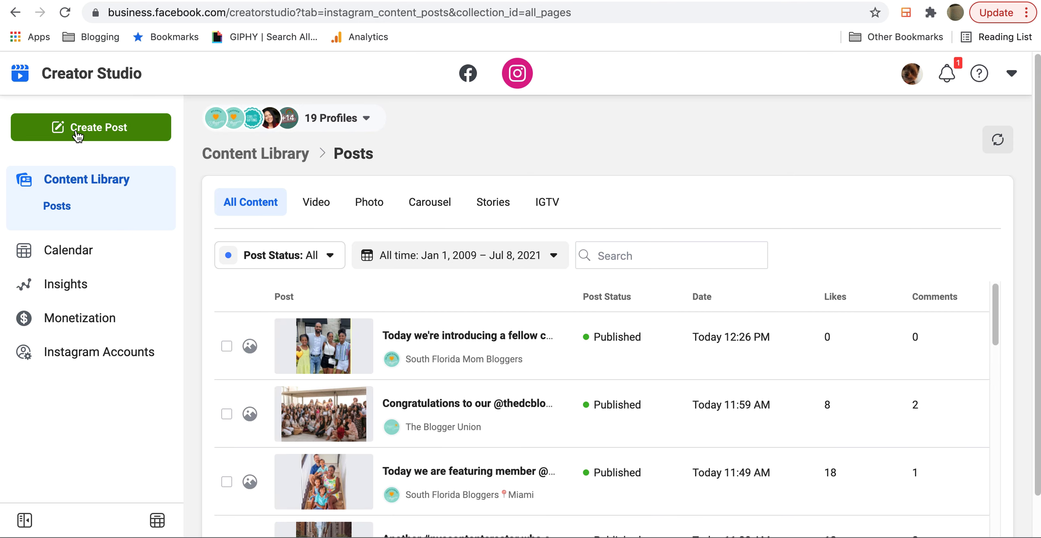
{"action": "left_click", "coordinate": [91, 126]}
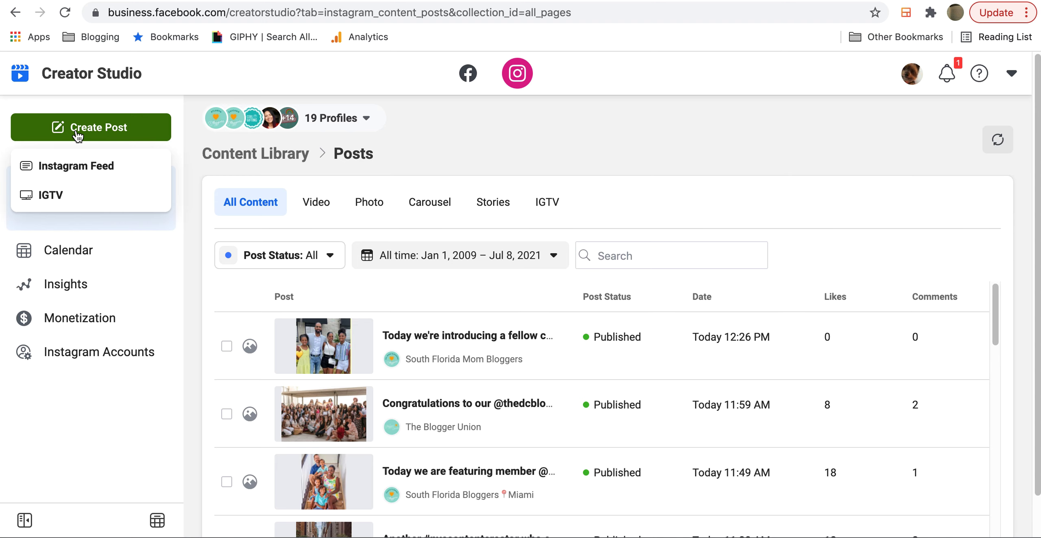
{"action": "left_click", "coordinate": [86, 180]}
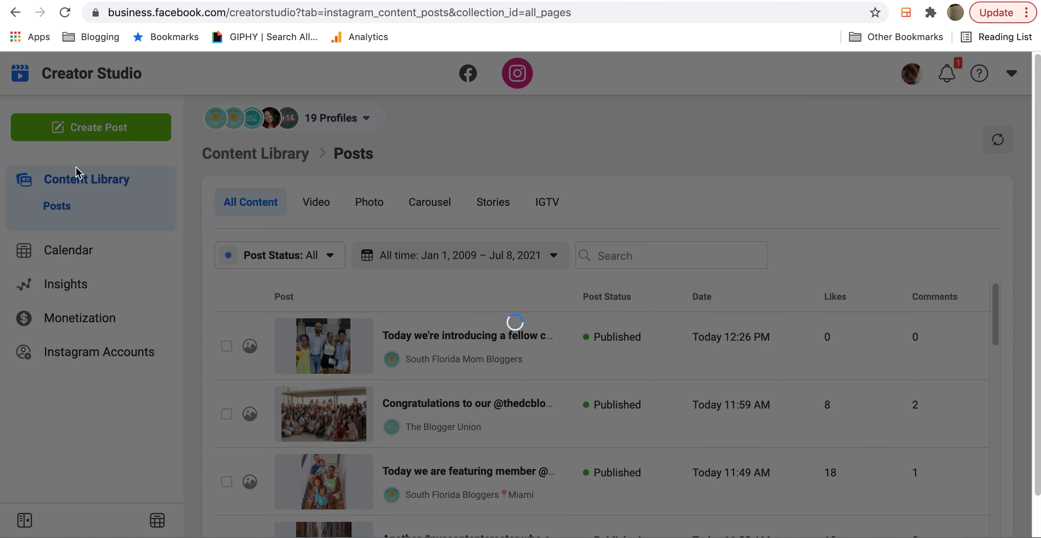
Choose sflmombloggers as the account for the post.
{"action": "left_click", "coordinate": [518, 73]}
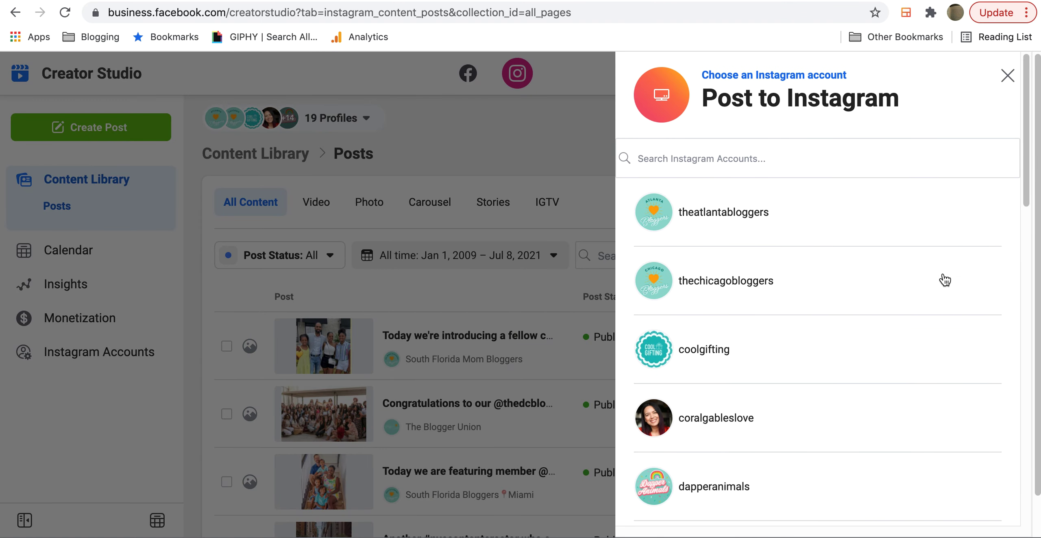
{"action": "mouse_move", "coordinate": [868, 314]}
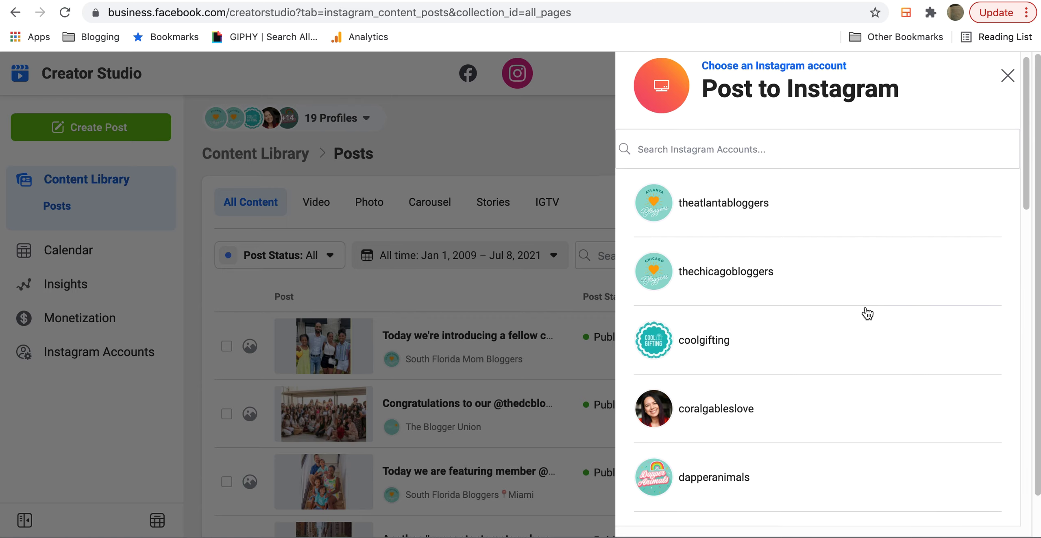
{"action": "scroll", "scroll_direction": "down", "scroll_amount": 3}
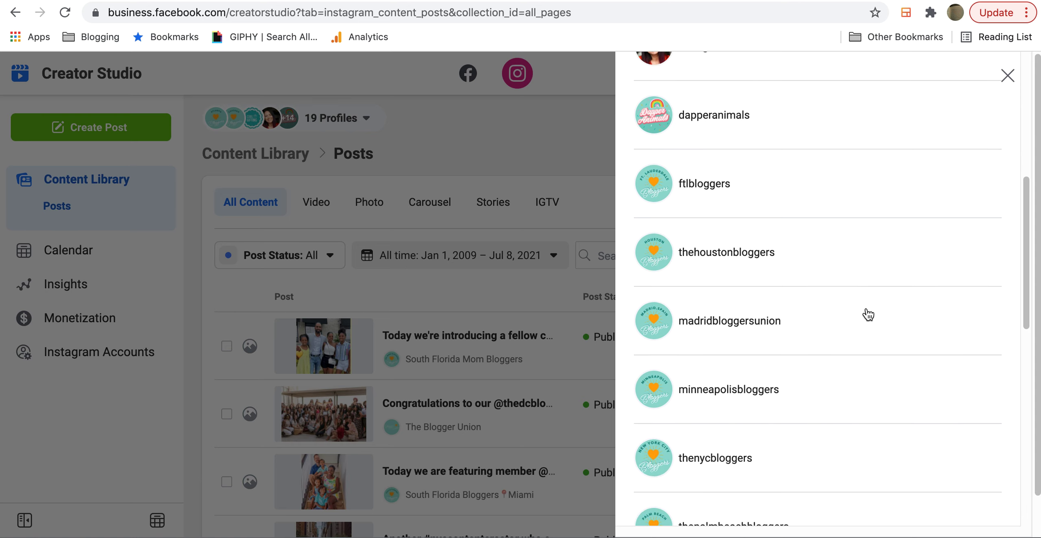
{"action": "scroll", "scroll_direction": "down", "scroll_amount": 3}
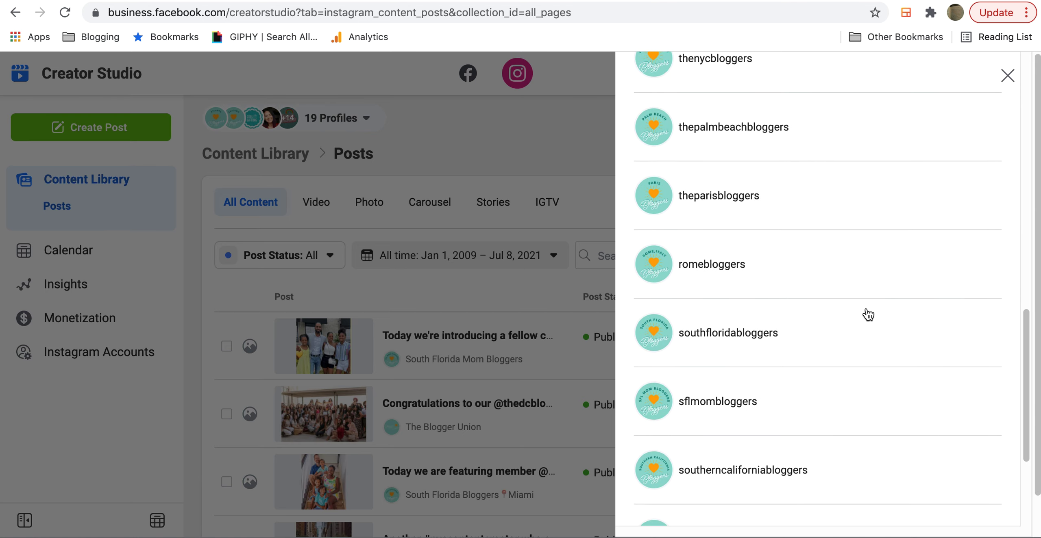
{"action": "scroll", "scroll_direction": "down", "scroll_amount": 3}
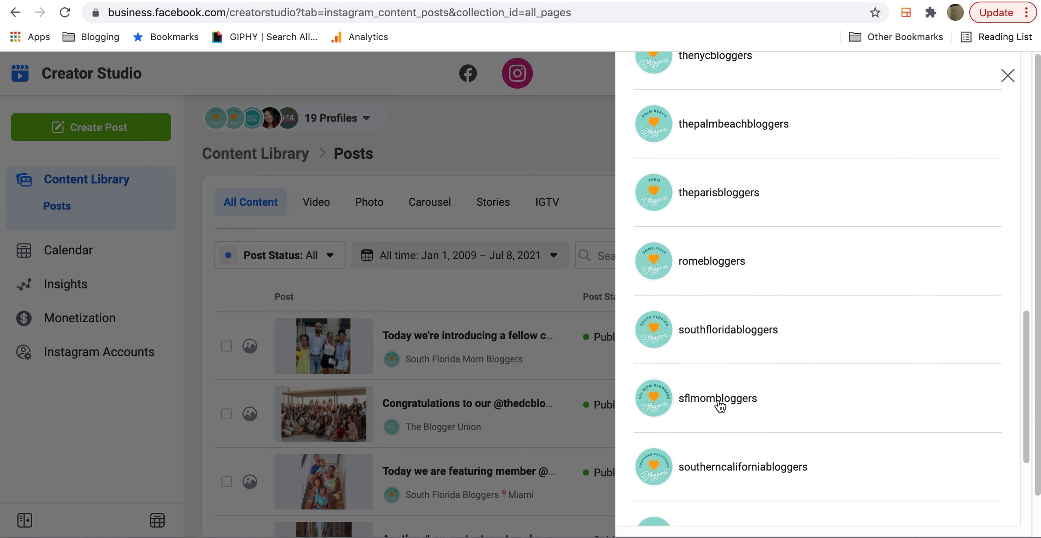
{"action": "left_click", "coordinate": [717, 399]}
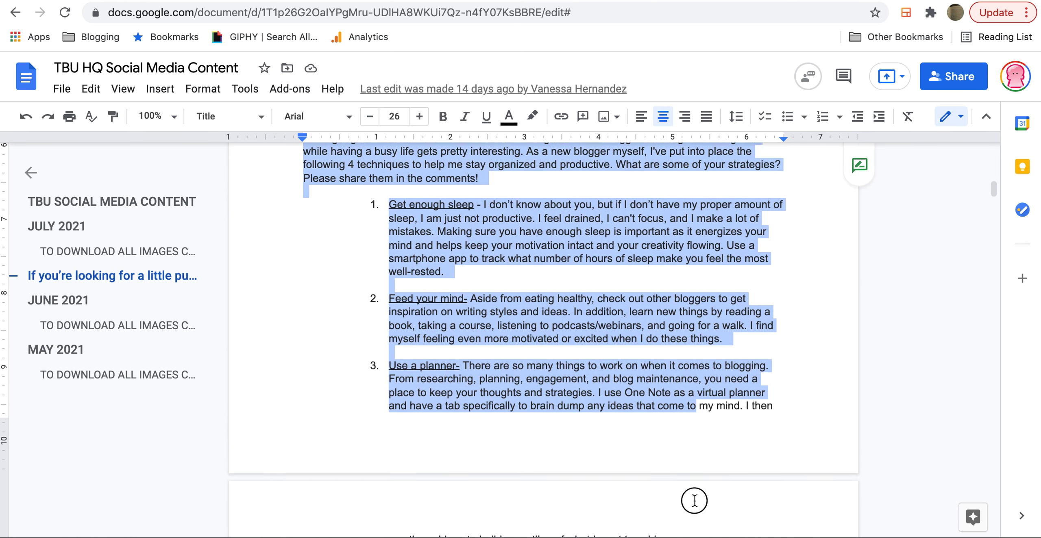
Scroll the Google Doc to the blog text on four organization techniques for copying.
{"action": "scroll", "scroll_direction": "down", "scroll_amount": 3}
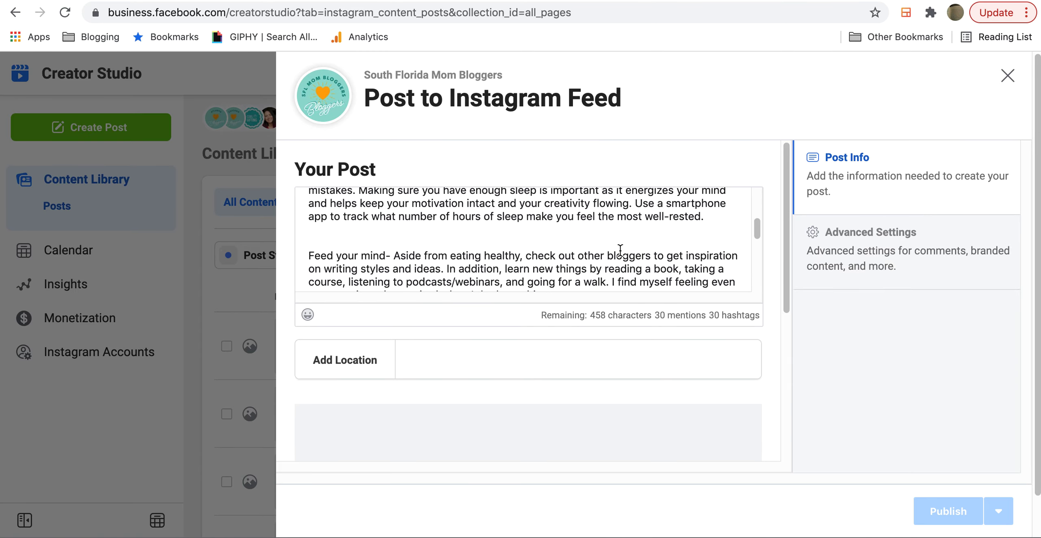
Set the post location to Miami, Florida.
{"action": "scroll", "scroll_direction": "down", "scroll_amount": 3}
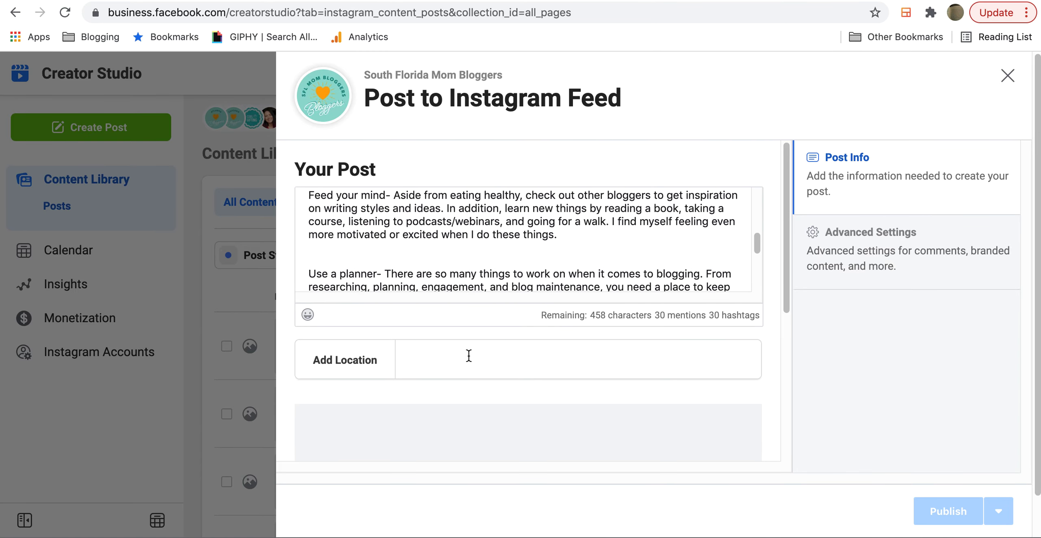
{"action": "type", "text": "miami"}
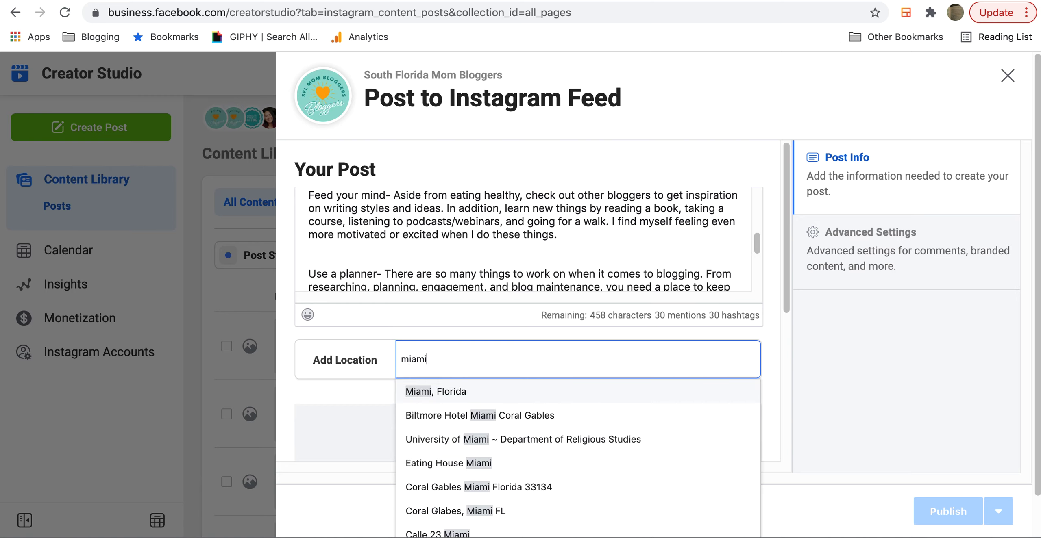
{"action": "left_click", "coordinate": [437, 391]}
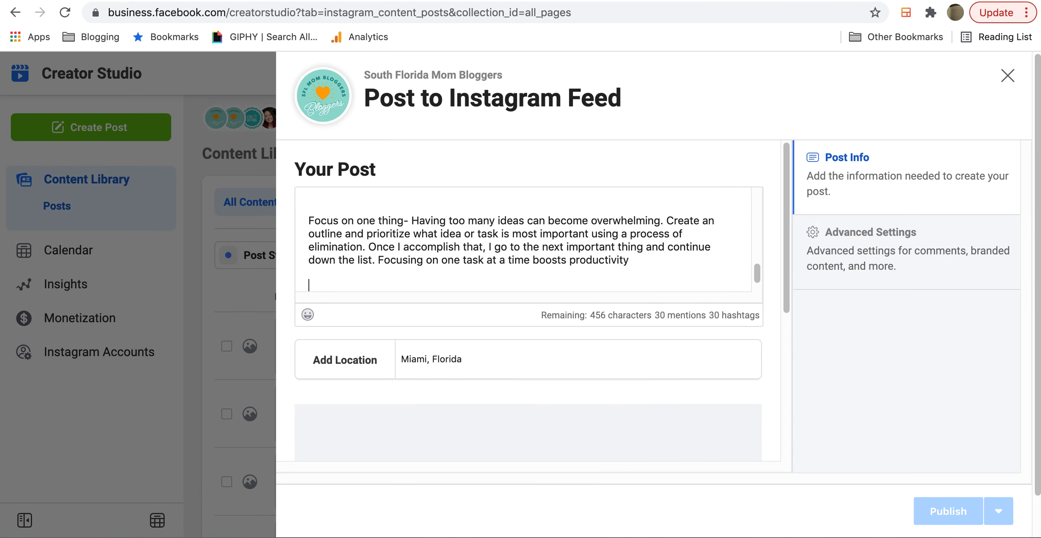
Add the #sflbloggers hashtag to the end of the caption.
{"action": "type", "text": "#"}
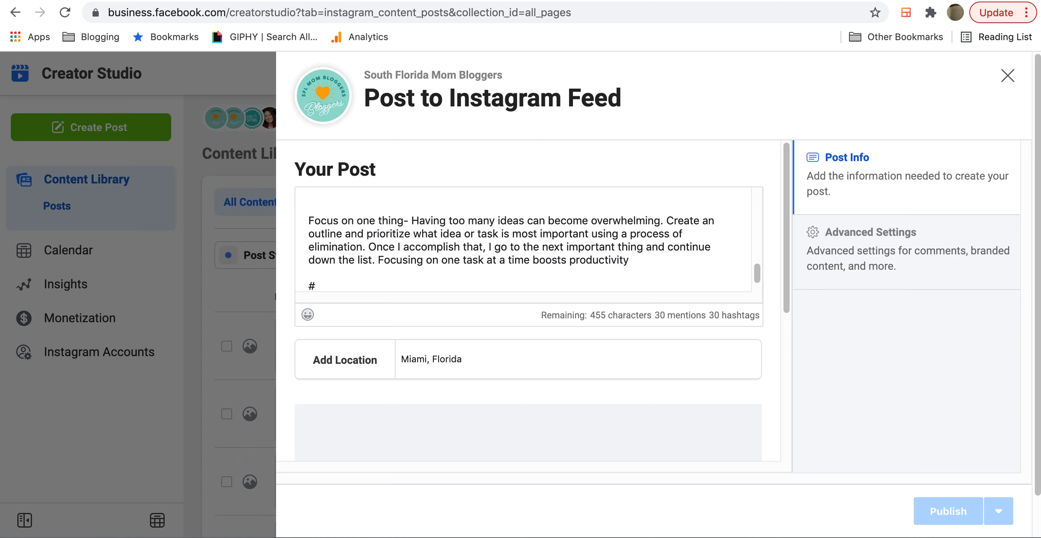
{"action": "type", "text": "sflbloggers"}
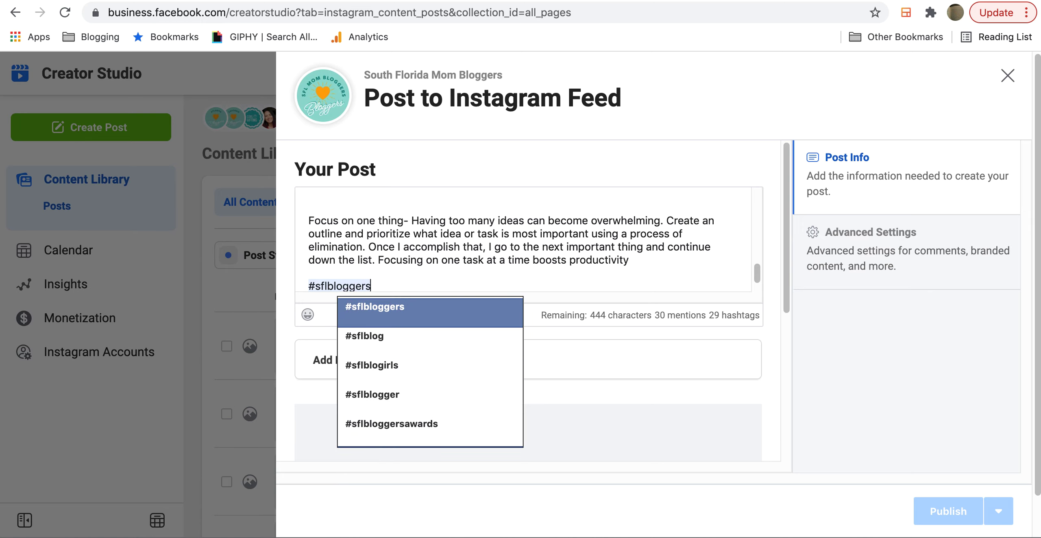
{"action": "left_click", "coordinate": [375, 307]}
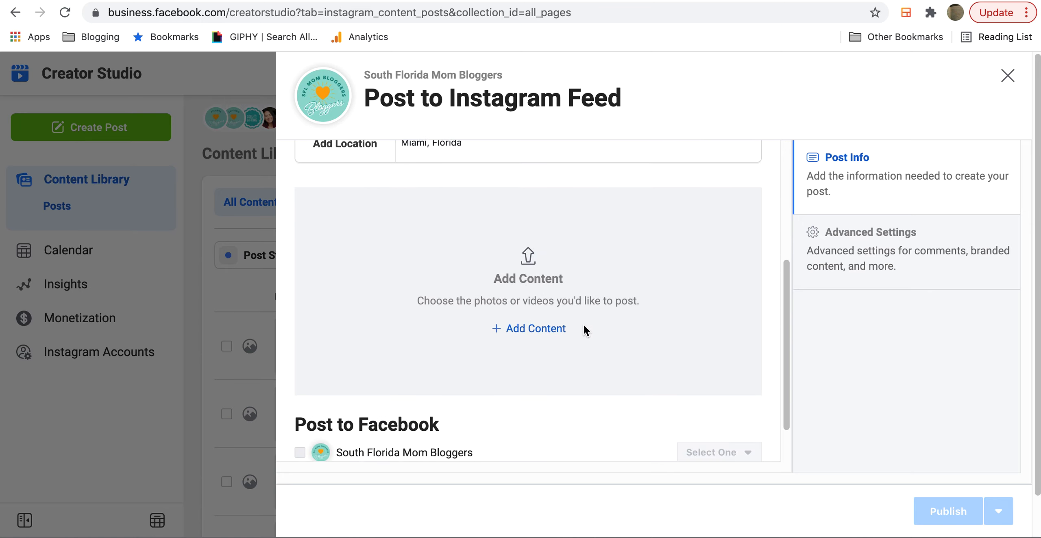
Upload the five _organized PNG slides from the TBU Templates folder.
{"action": "left_click", "coordinate": [536, 329]}
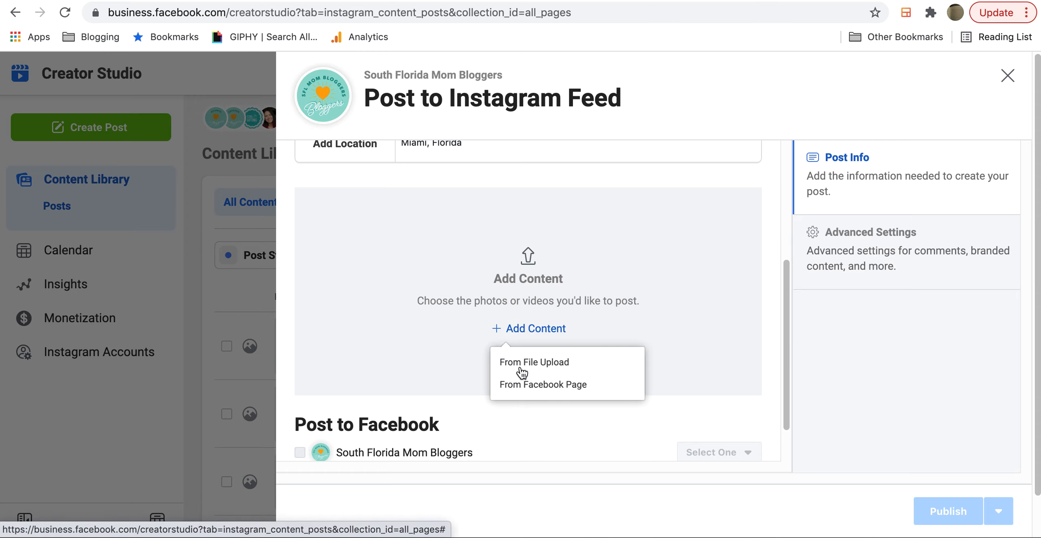
{"action": "left_click", "coordinate": [534, 362]}
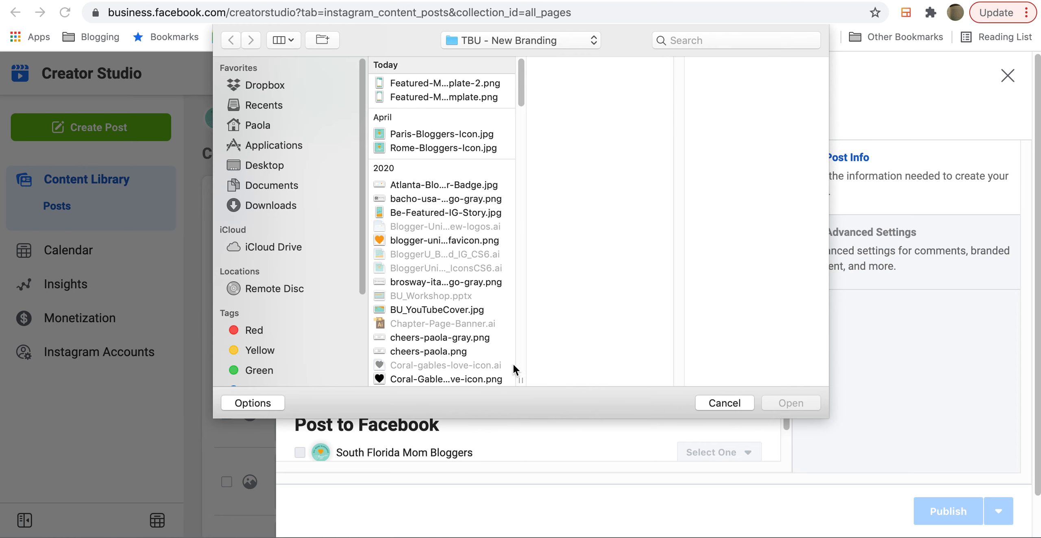
{"action": "left_click", "coordinate": [270, 205]}
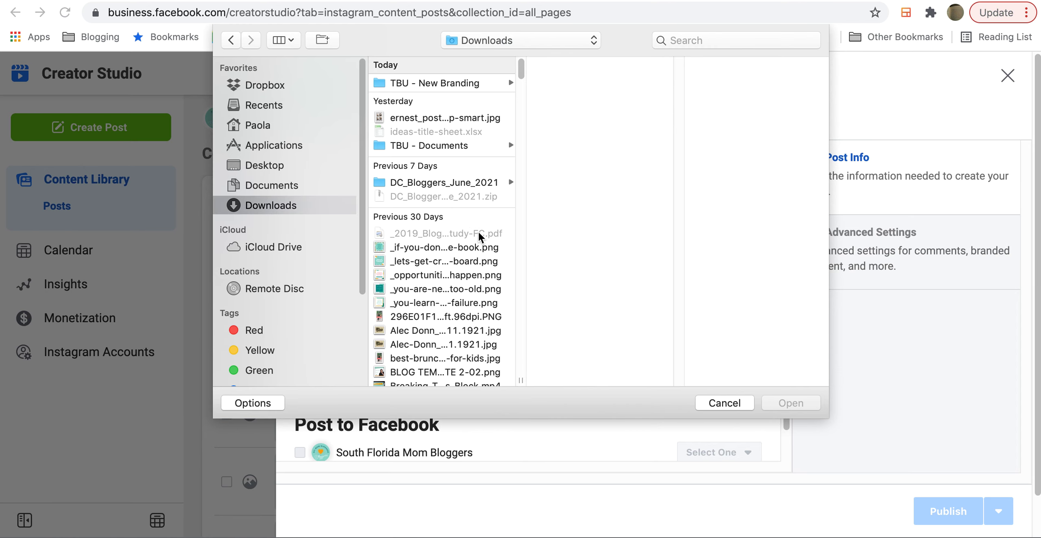
{"action": "scroll", "scroll_direction": "down", "scroll_amount": 3}
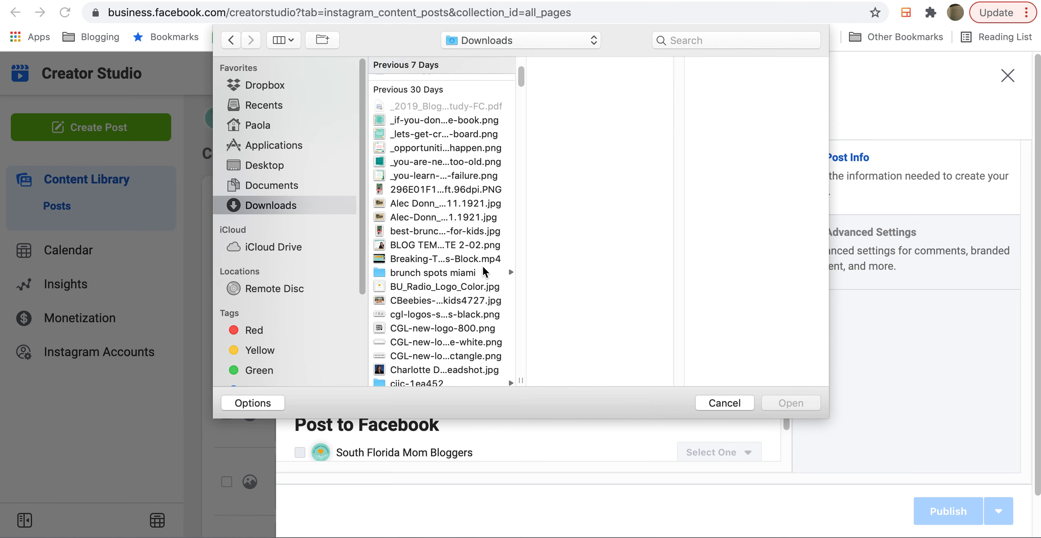
{"action": "scroll", "scroll_direction": "down", "scroll_amount": 3}
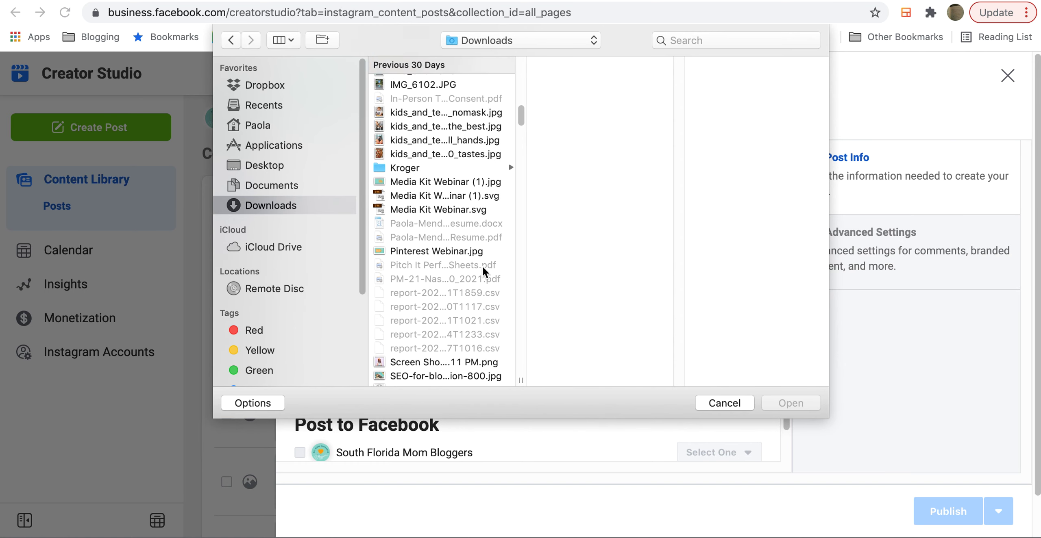
{"action": "left_click", "coordinate": [424, 352]}
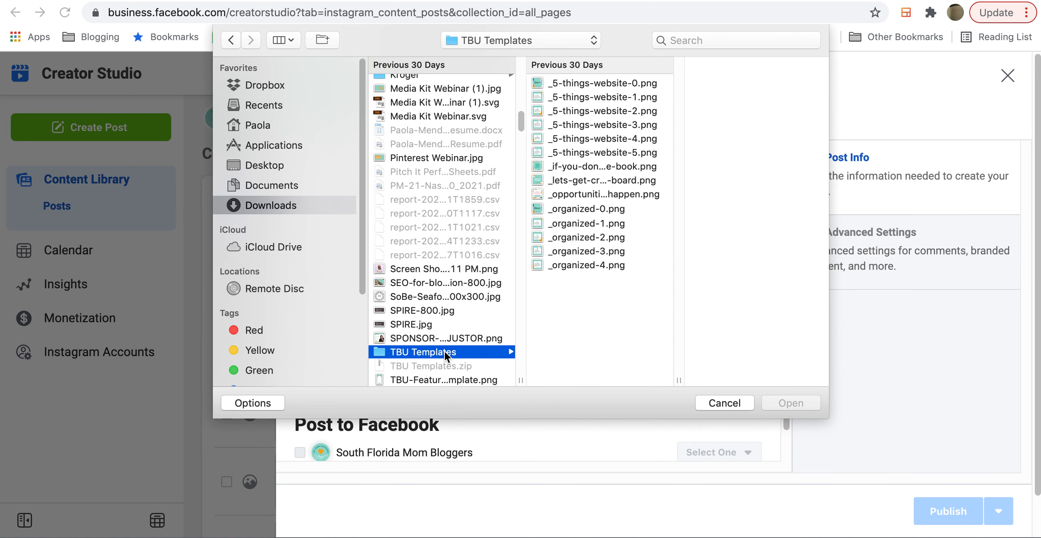
{"action": "left_click", "coordinate": [557, 209]}
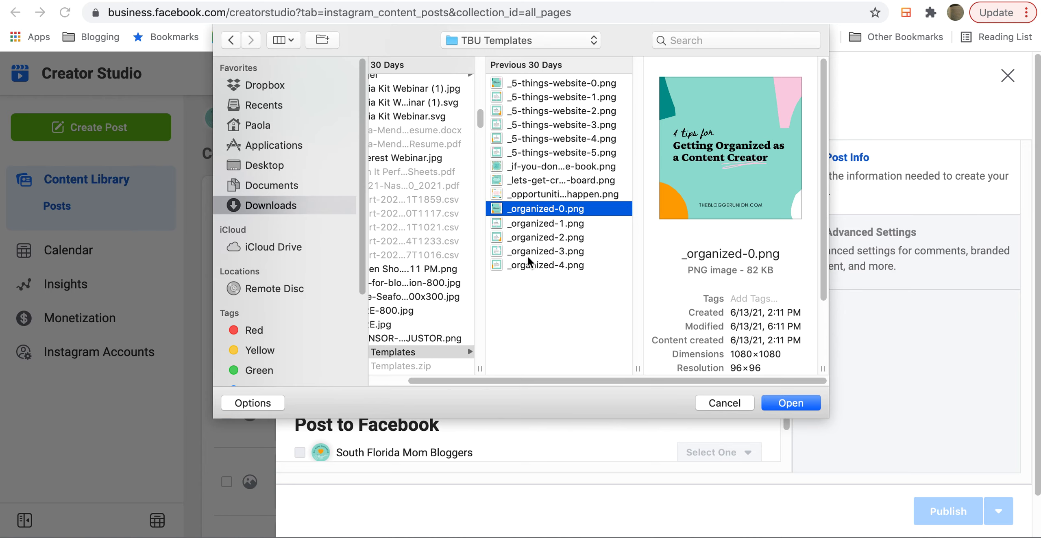
{"action": "left_click", "coordinate": [548, 264]}
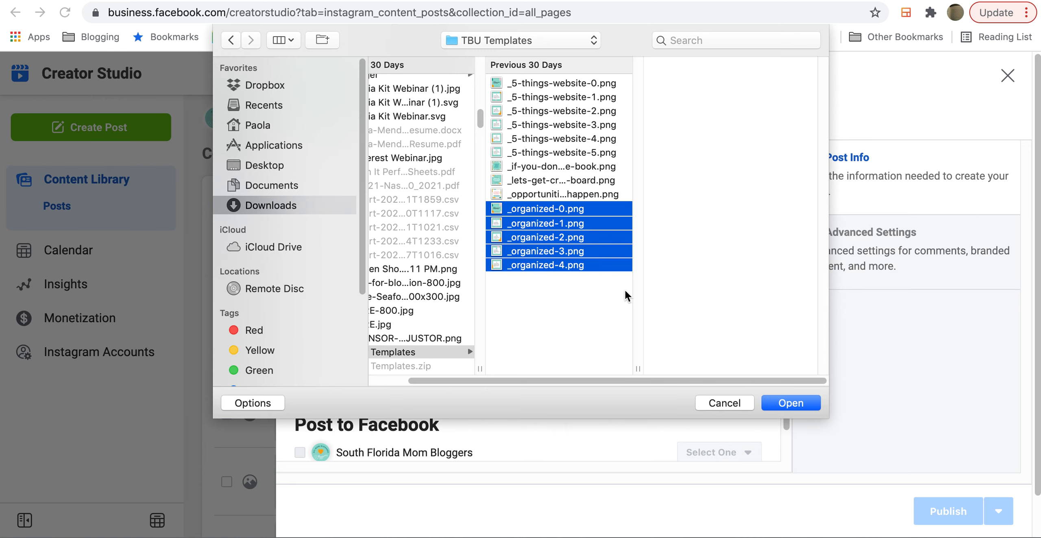
{"action": "left_click", "coordinate": [789, 403]}
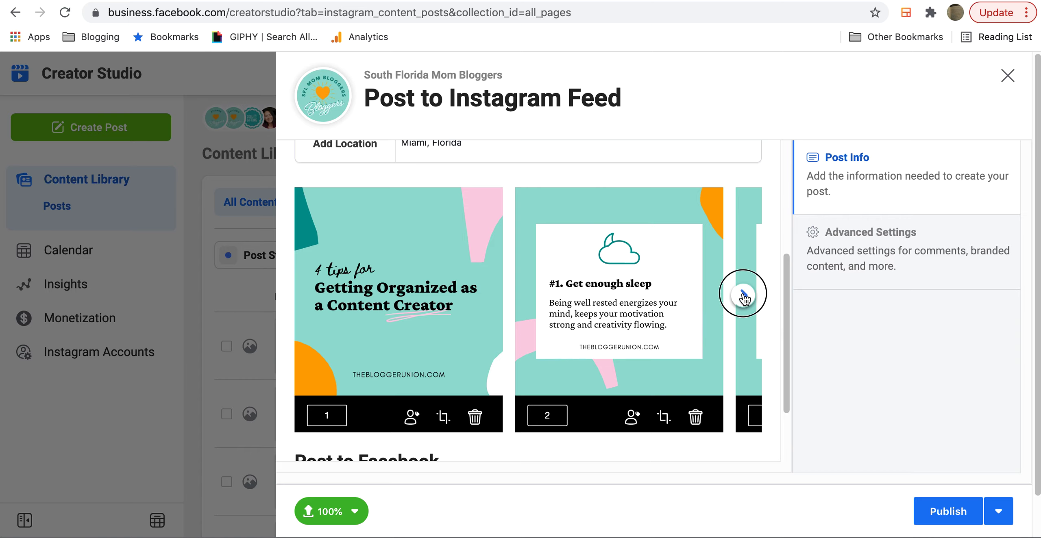
Review the uploaded slides using the carousel arrows.
{"action": "left_click", "coordinate": [743, 295]}
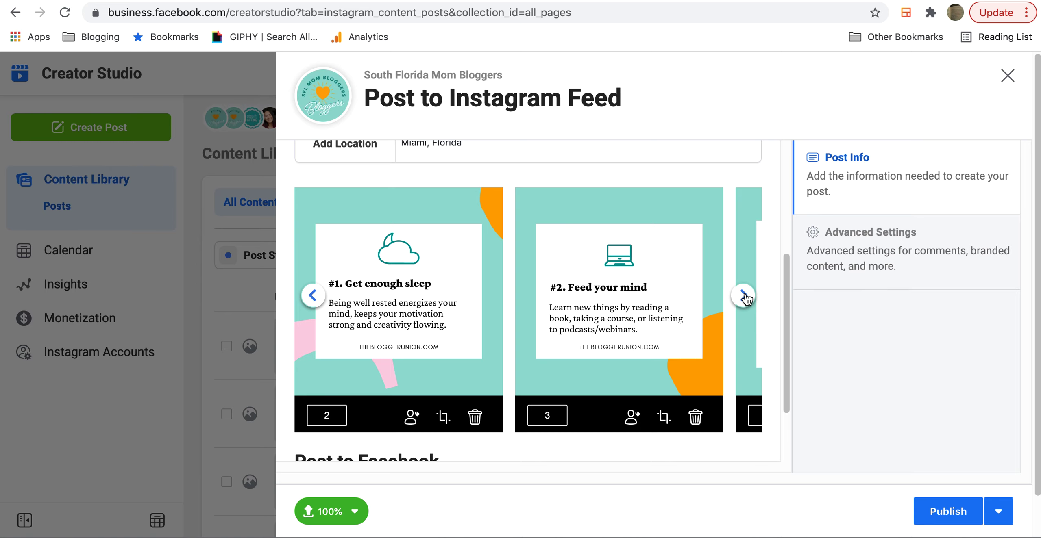
{"action": "left_click", "coordinate": [743, 295]}
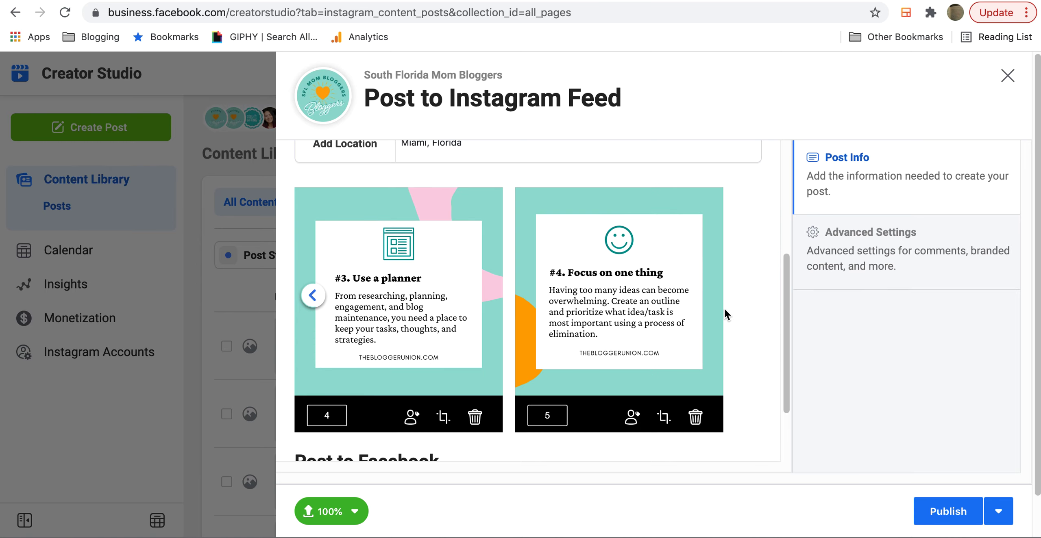
{"action": "left_click", "coordinate": [312, 295]}
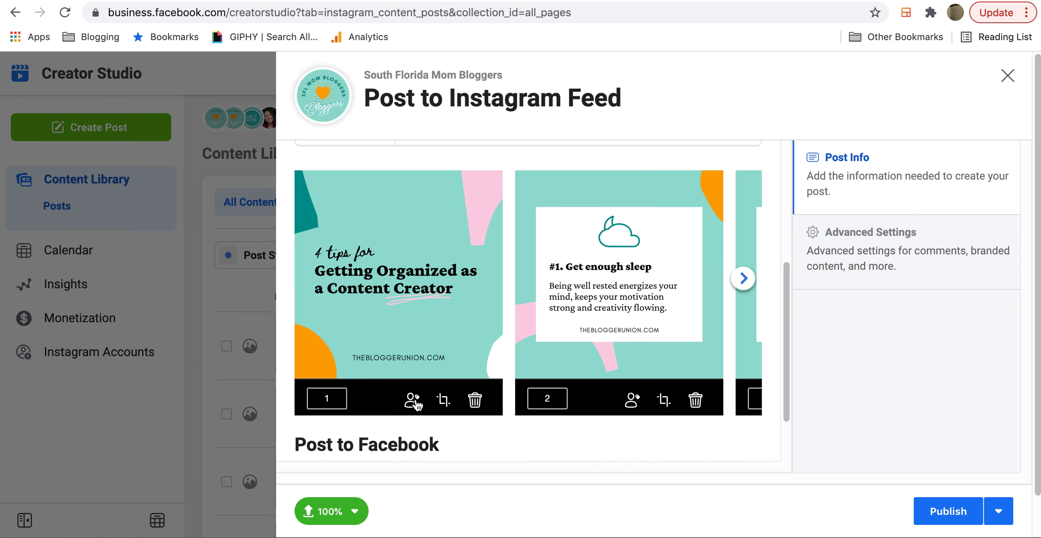
{"action": "left_click", "coordinate": [413, 400]}
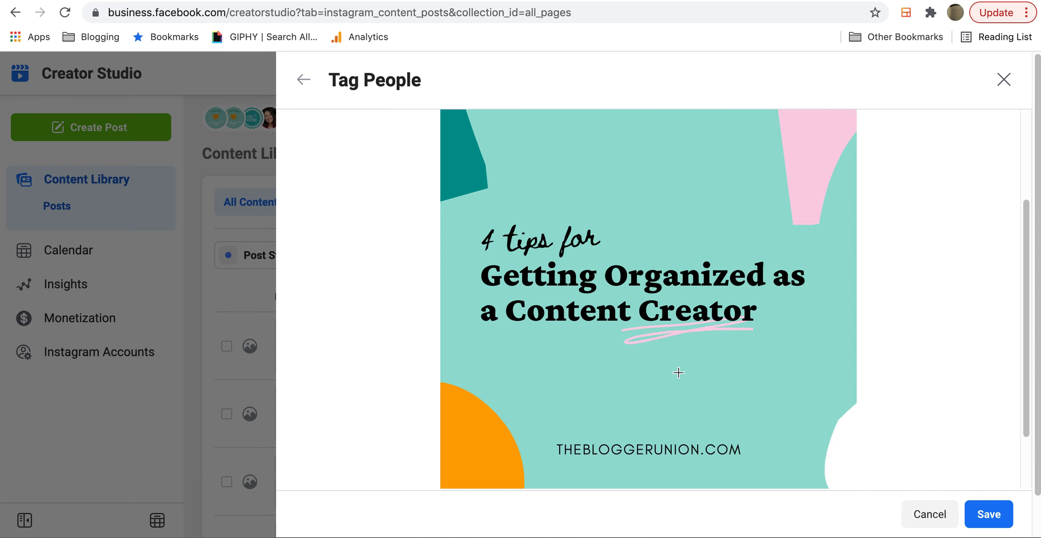
{"action": "left_click", "coordinate": [678, 373]}
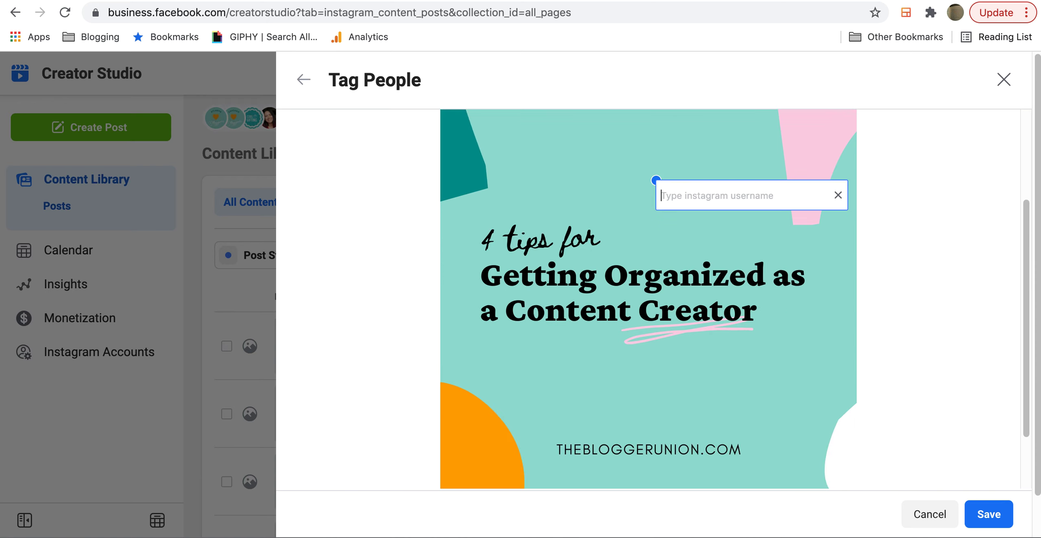
{"action": "type", "text": "theblogge"}
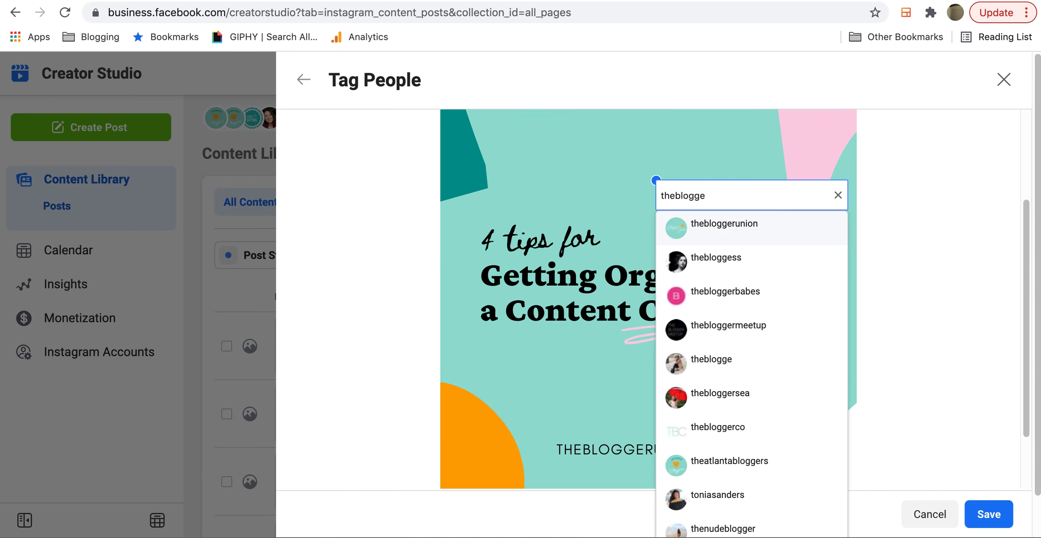
{"action": "left_click", "coordinate": [715, 223]}
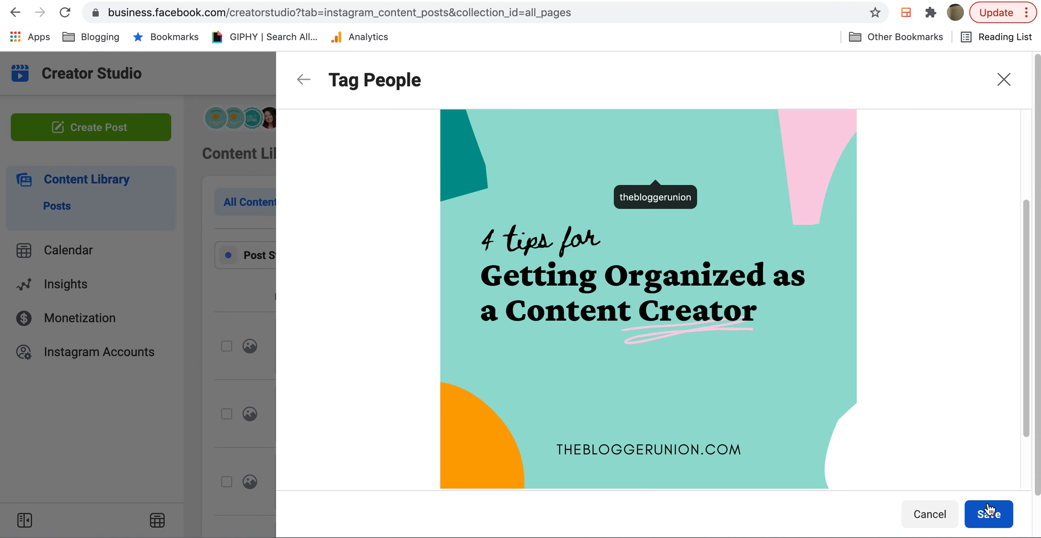
{"action": "left_click", "coordinate": [988, 514]}
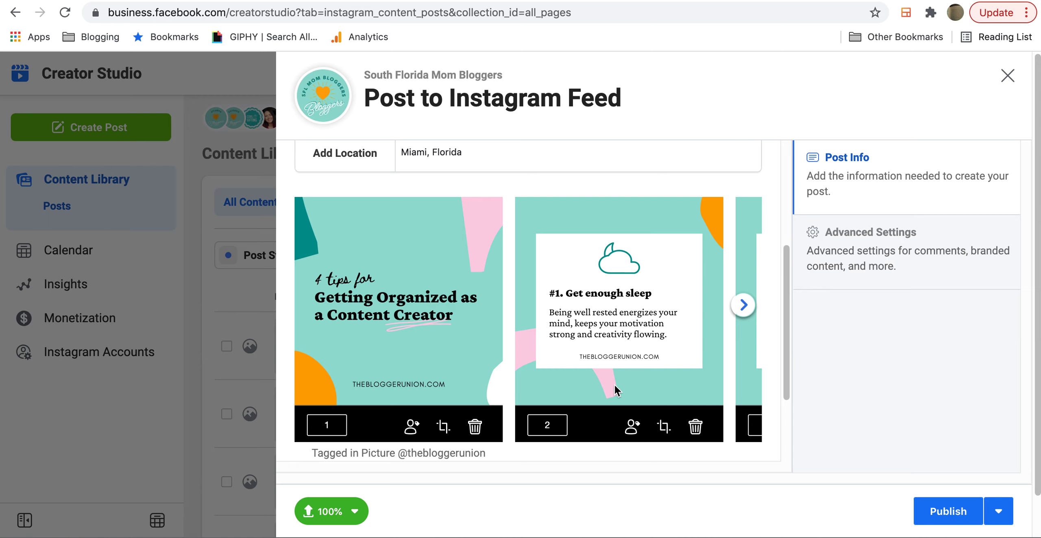
{"action": "left_click", "coordinate": [632, 426]}
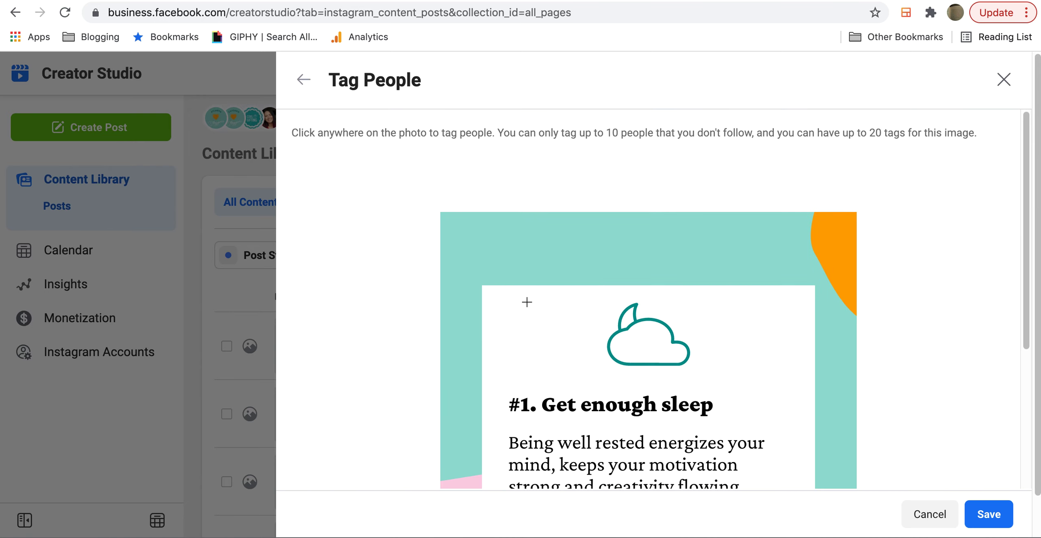
{"action": "type", "text": "sflmombloggers"}
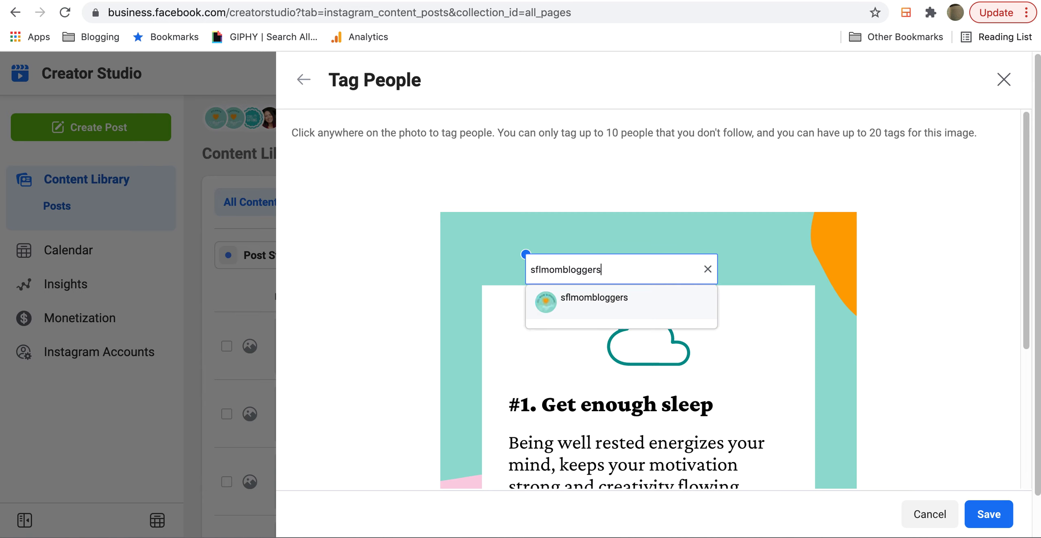
{"action": "left_click", "coordinate": [591, 302]}
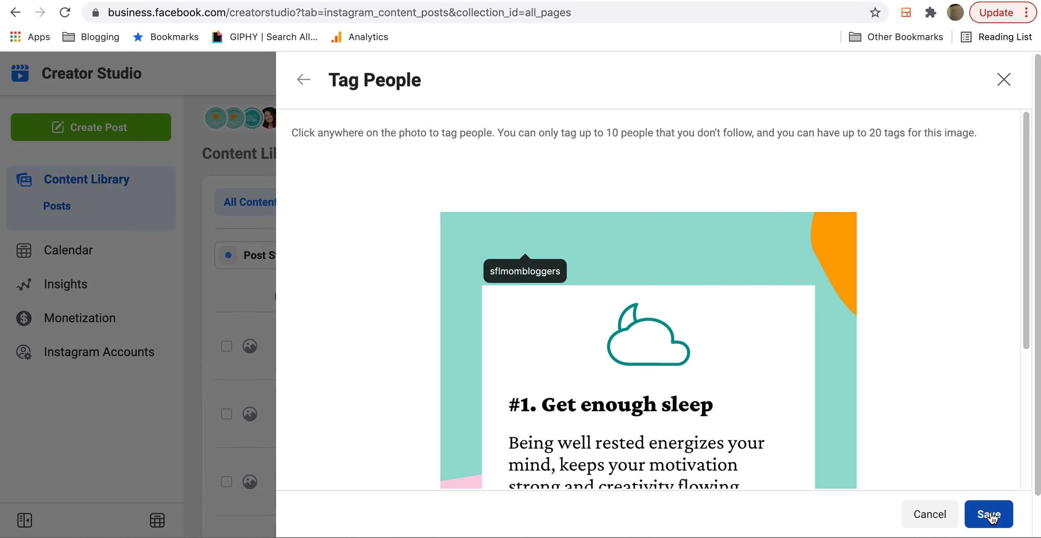
{"action": "left_click", "coordinate": [988, 514]}
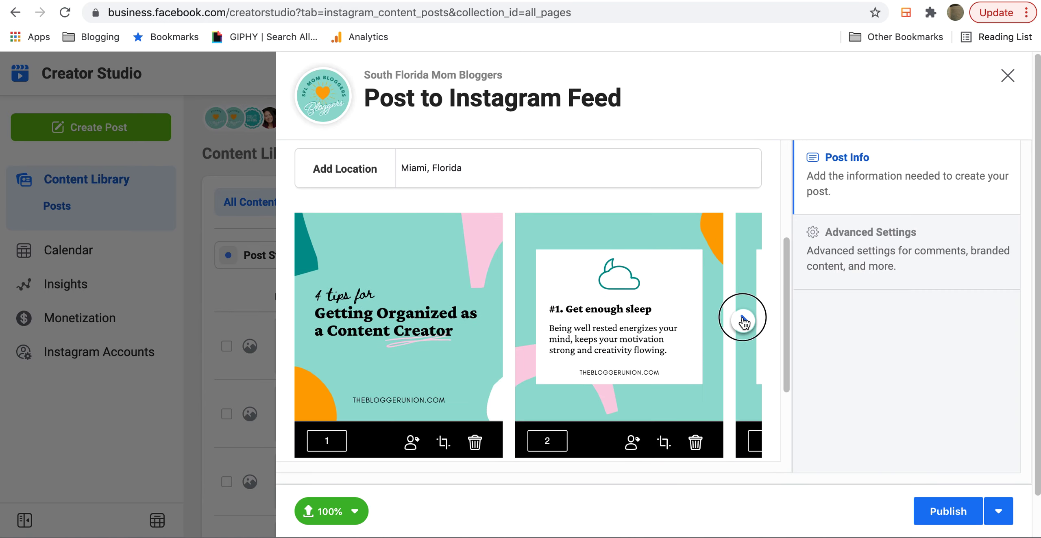
{"action": "left_click", "coordinate": [743, 321]}
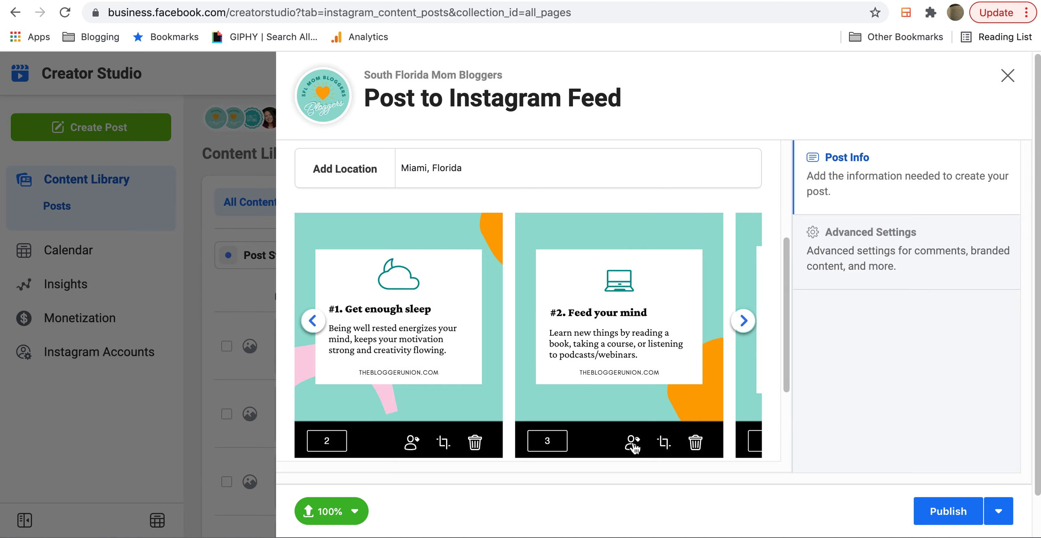
{"action": "left_click", "coordinate": [629, 443]}
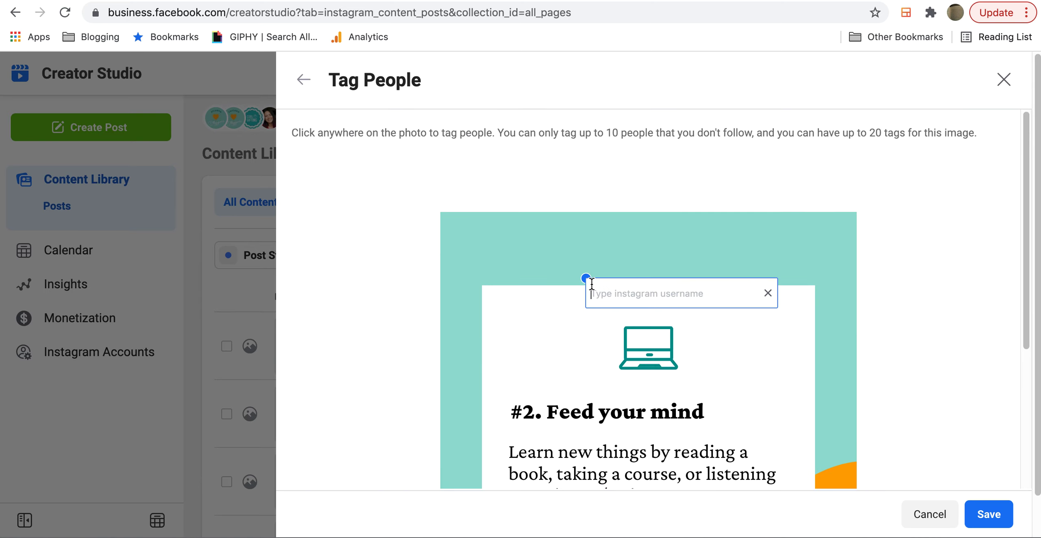
{"action": "type", "text": "southfloridabloggers"}
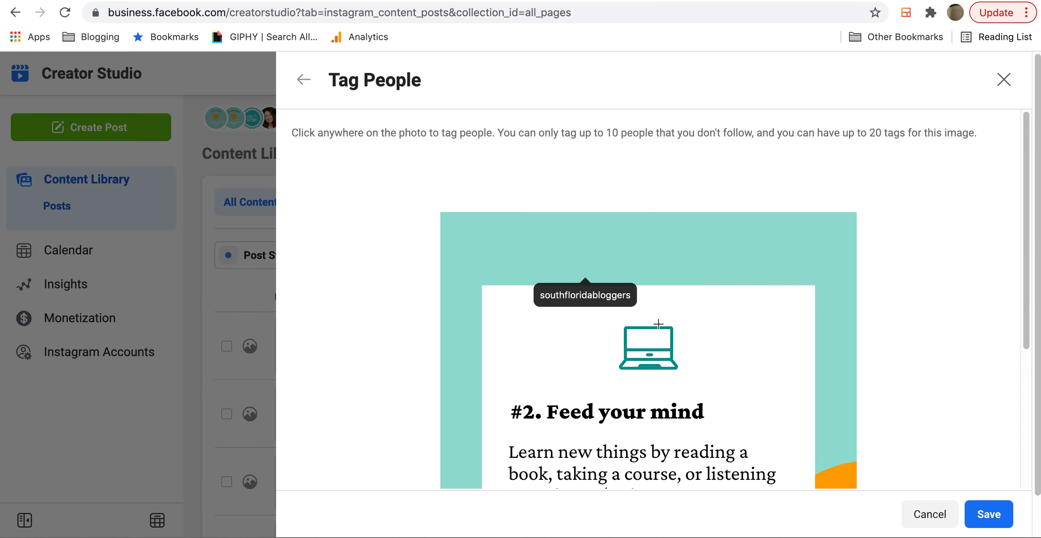
{"action": "left_click", "coordinate": [988, 515]}
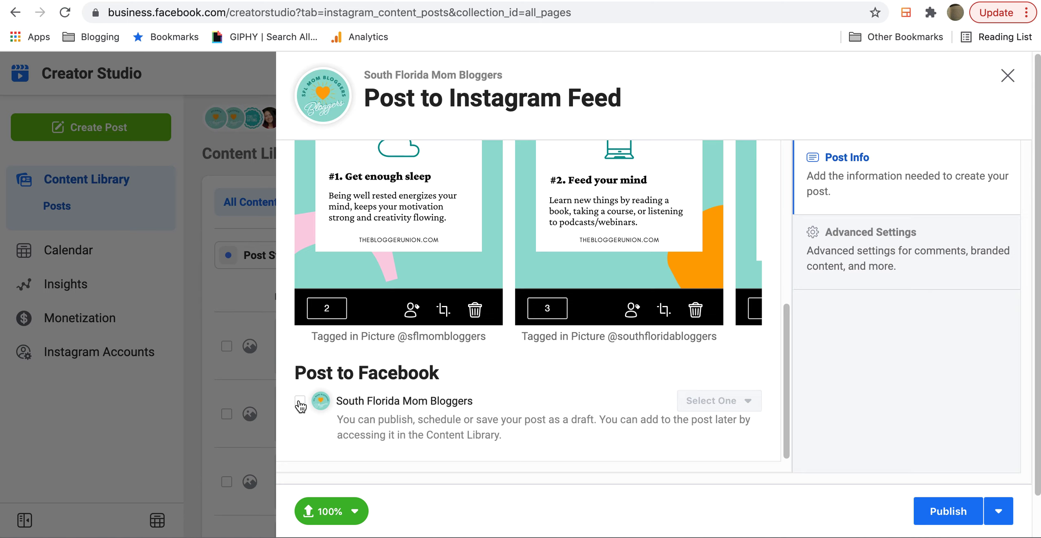
Tick the South Florida Mom Bloggers checkbox under Post to Facebook.
{"action": "left_click", "coordinate": [300, 401]}
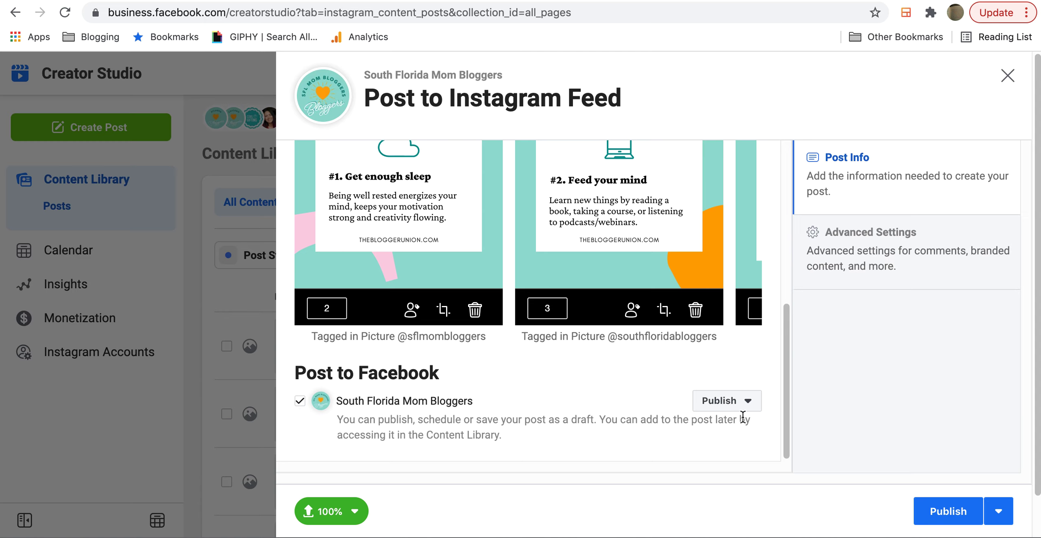
{"action": "mouse_move", "coordinate": [948, 511]}
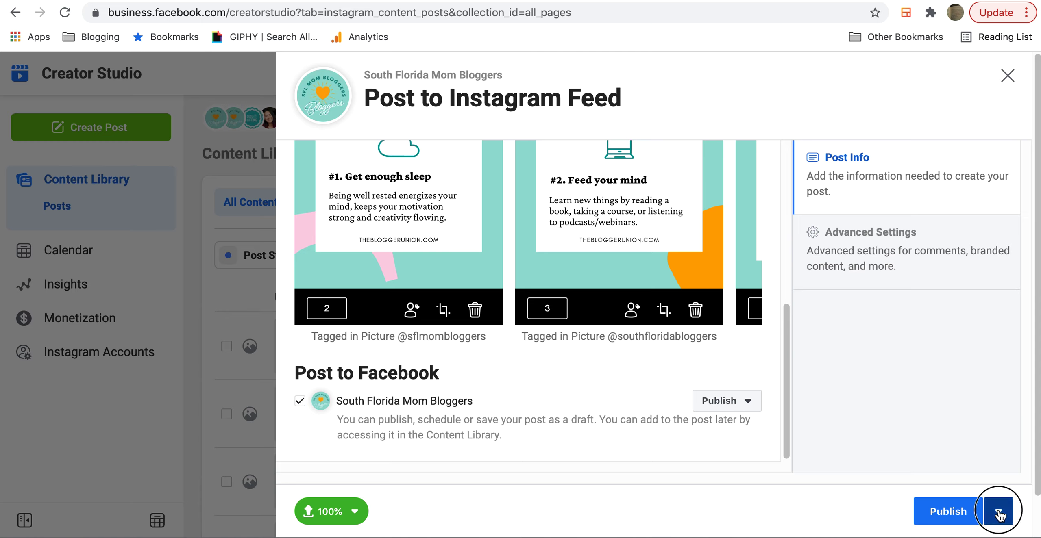
Schedule the post for July 12, 2021, switching the time to 8:37 AM.
{"action": "left_click", "coordinate": [998, 511]}
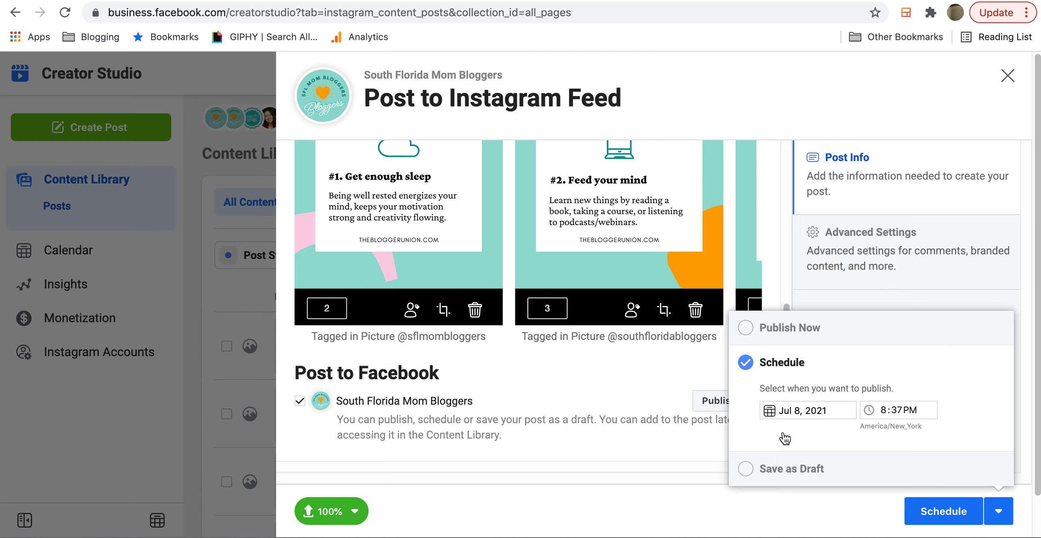
{"action": "left_click", "coordinate": [807, 410]}
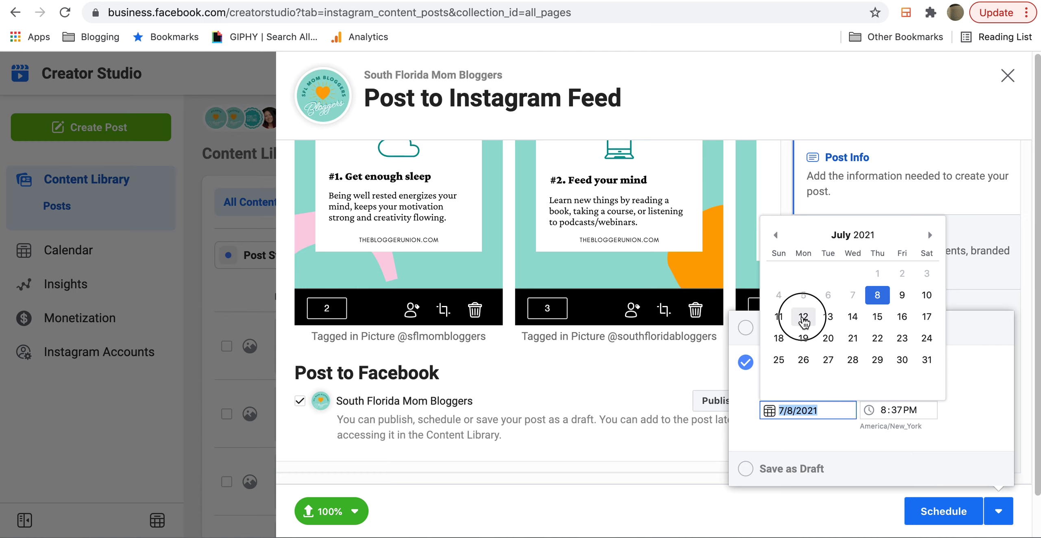
{"action": "left_click", "coordinate": [803, 317]}
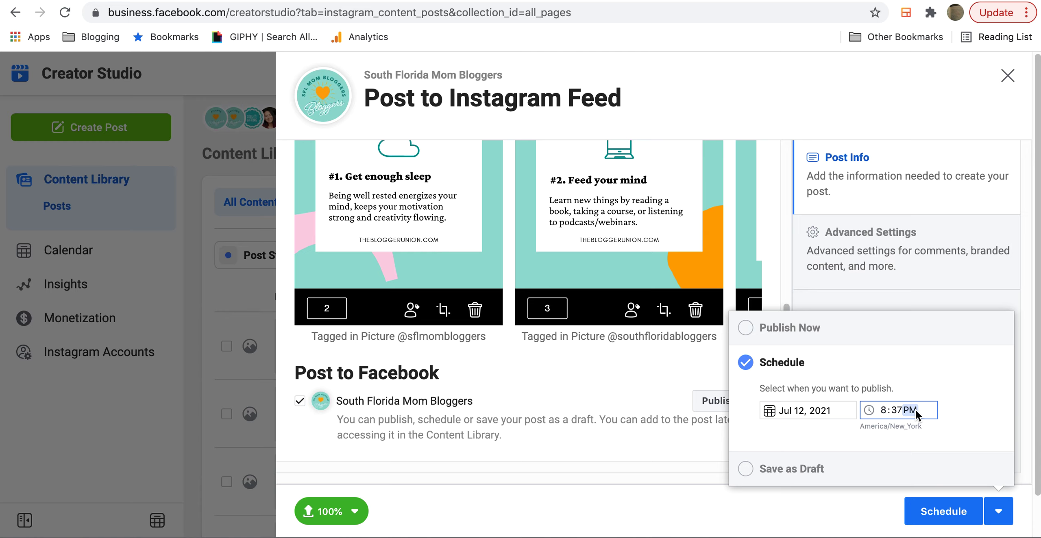
{"action": "left_click", "coordinate": [911, 409]}
{"action": "type", "text": "A"}
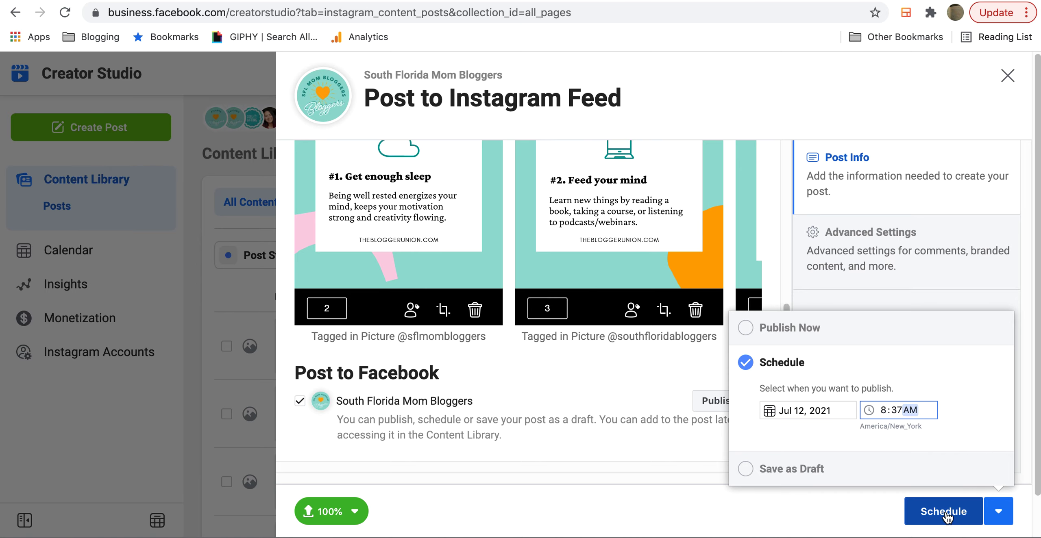
{"action": "left_click", "coordinate": [943, 511]}
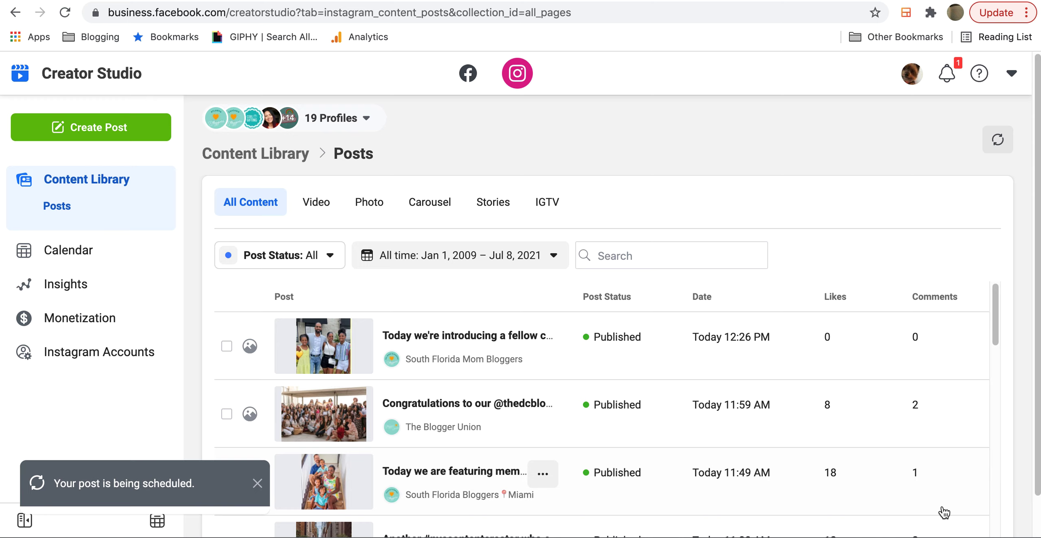
{"action": "mouse_move", "coordinate": [592, 222]}
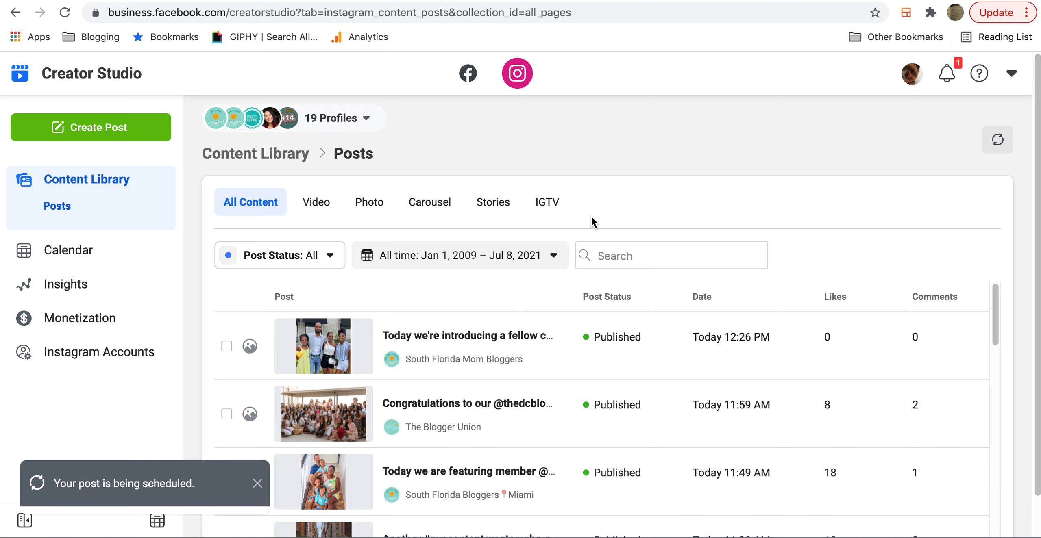